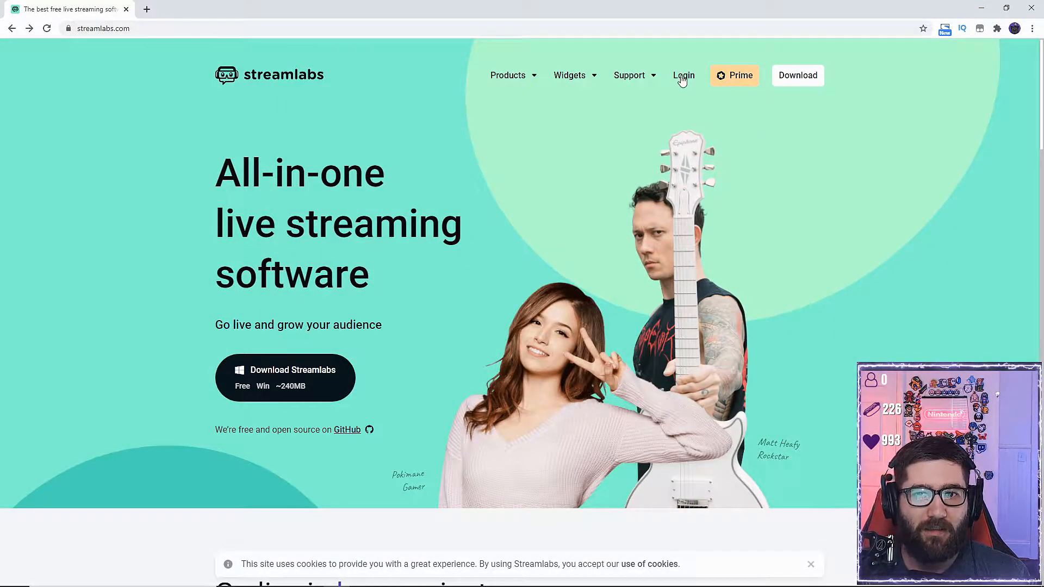
Log in to Streamlabs and browse All Widgets, including Alert Box, Chat Box and Emote Wall.
{"action": "left_click", "coordinate": [684, 75]}
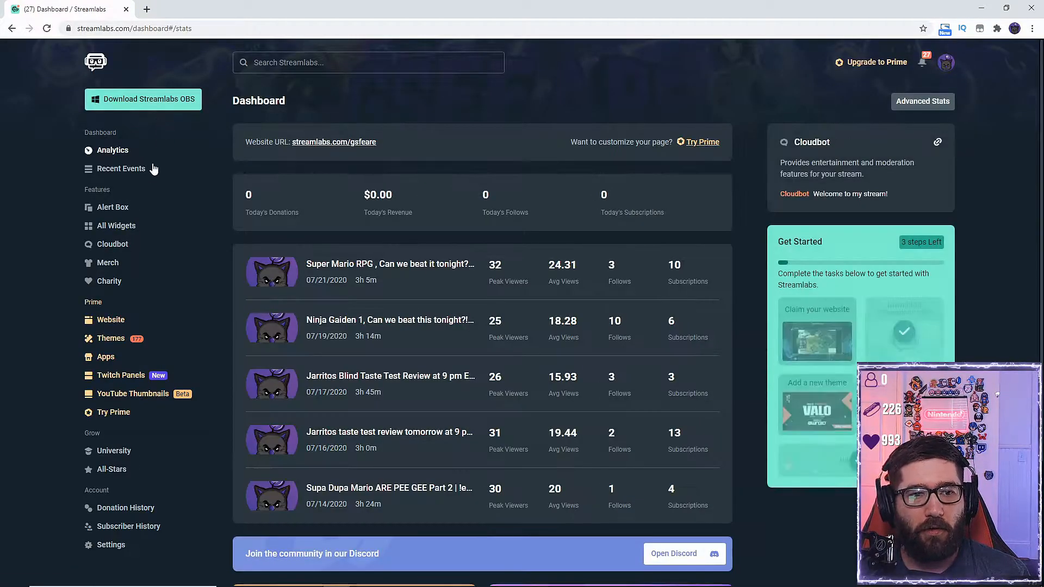
{"action": "mouse_move", "coordinate": [115, 226]}
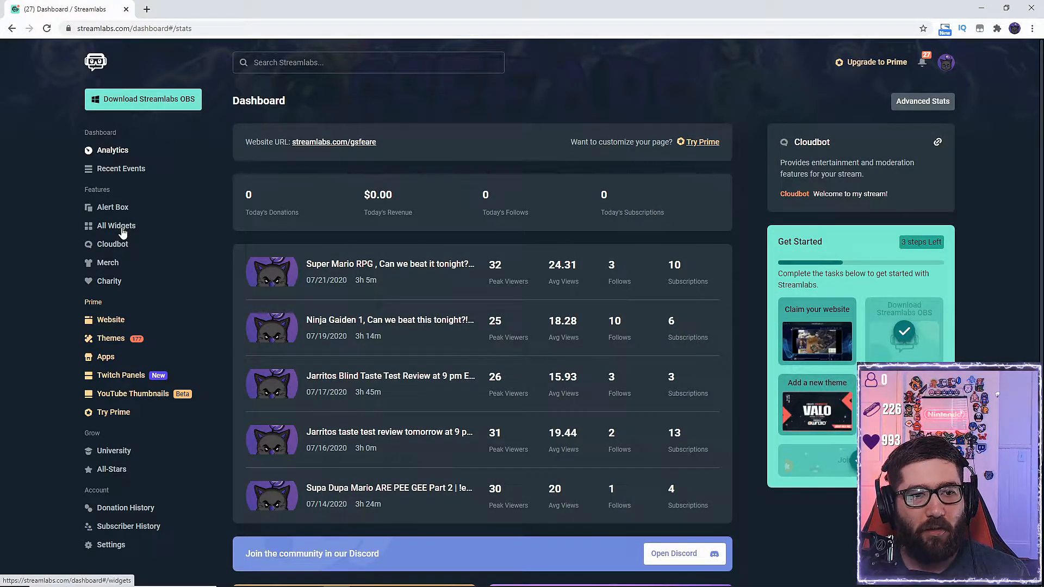
{"action": "left_click", "coordinate": [115, 226]}
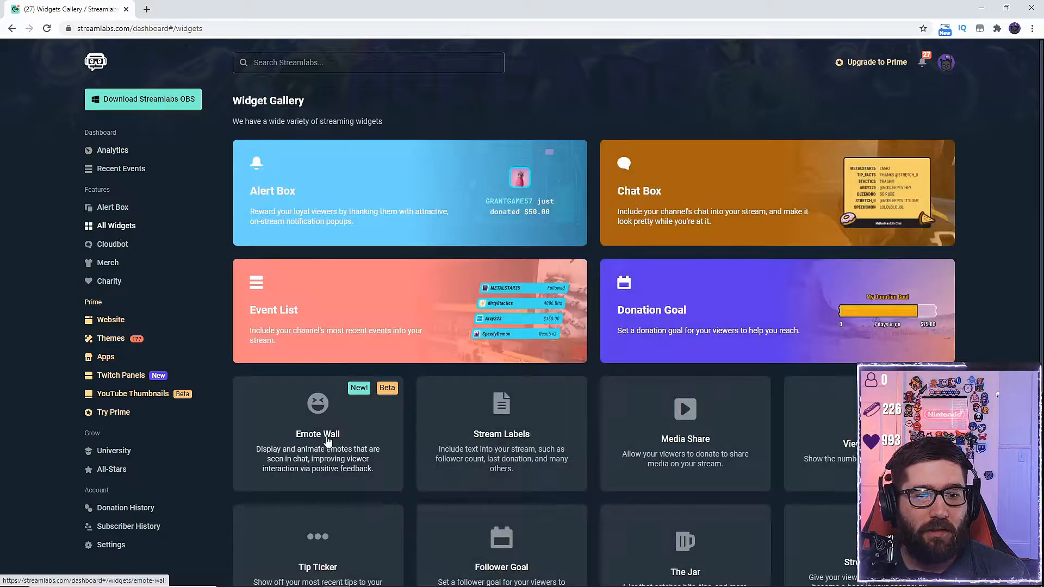
Open the Emote Wall widget page, enabled with 8s duration and 5x emote scale.
{"action": "left_click", "coordinate": [317, 434]}
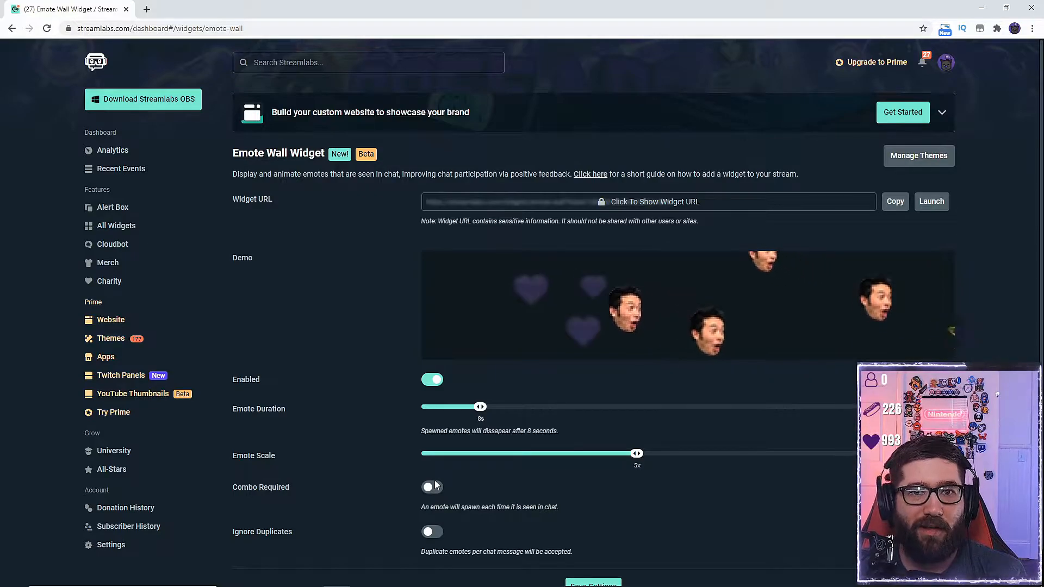
Save the Emote Wall widget settings and bring OBS Studio to the front.
{"action": "scroll", "scroll_direction": "up", "scroll_amount": 3}
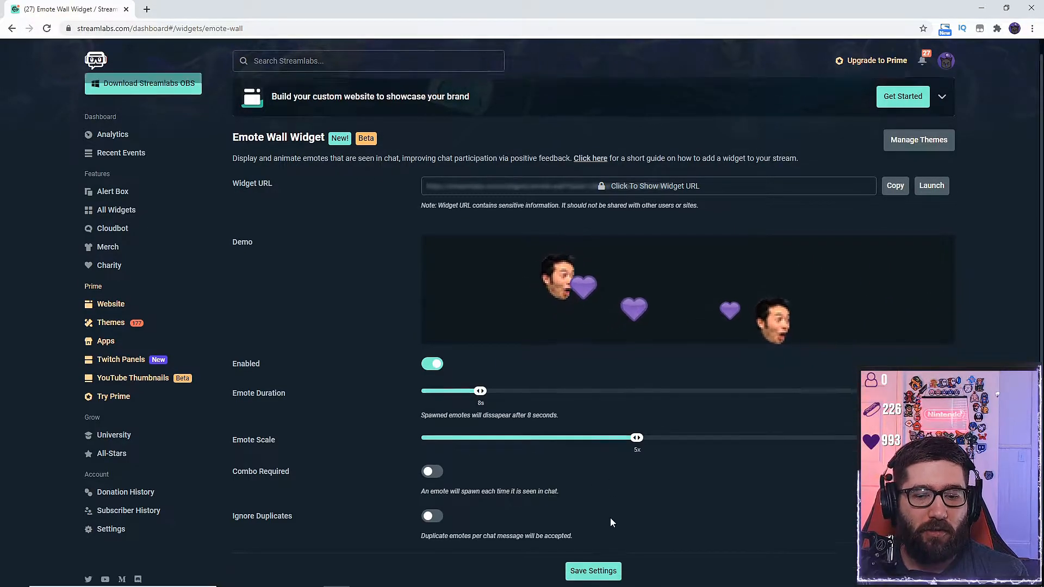
{"action": "scroll", "scroll_direction": "down", "scroll_amount": 3}
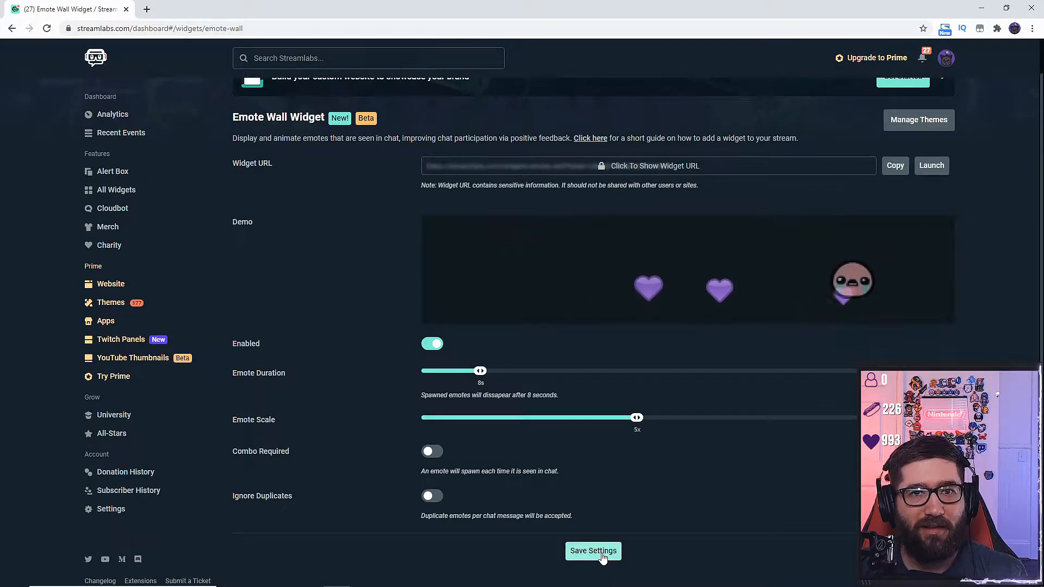
{"action": "left_click", "coordinate": [592, 551]}
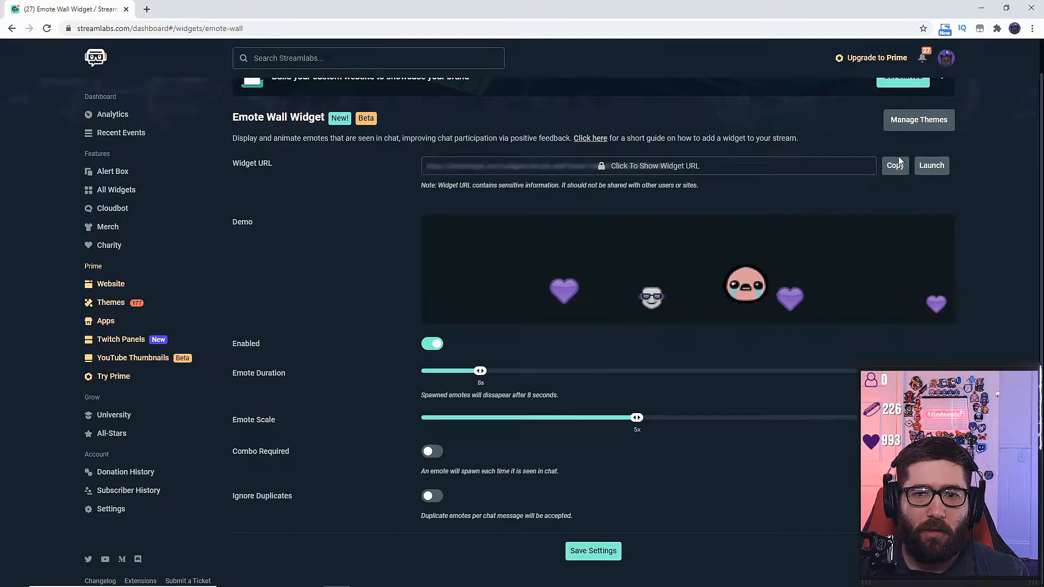
{"action": "mouse_move", "coordinate": [926, 195]}
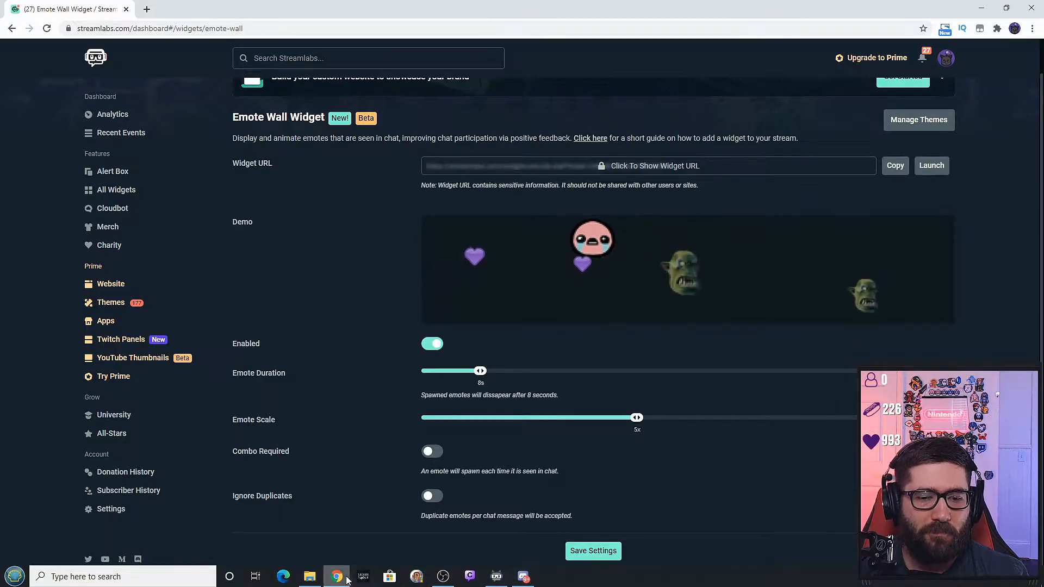
{"action": "left_click", "coordinate": [441, 577]}
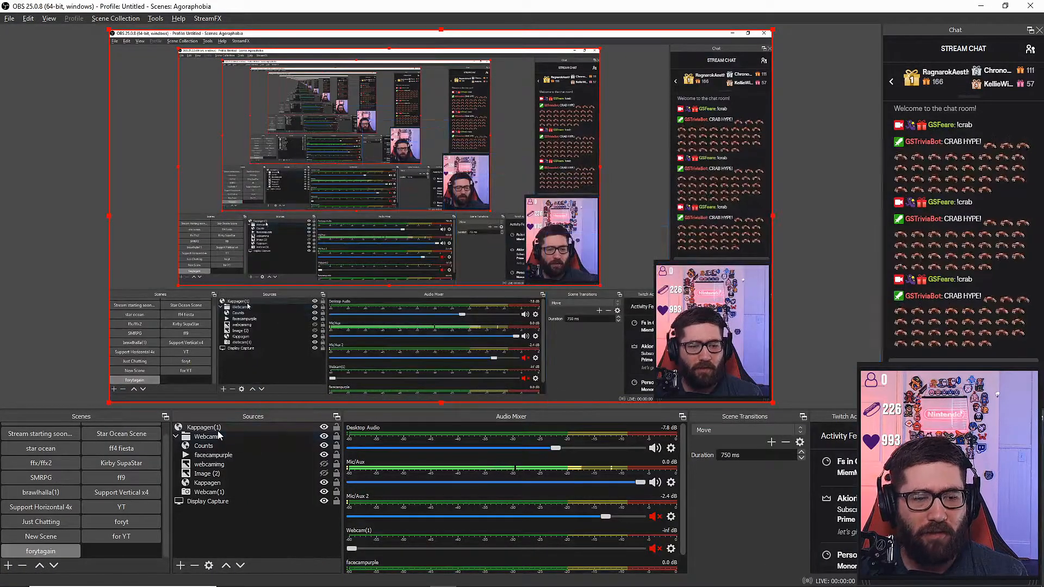